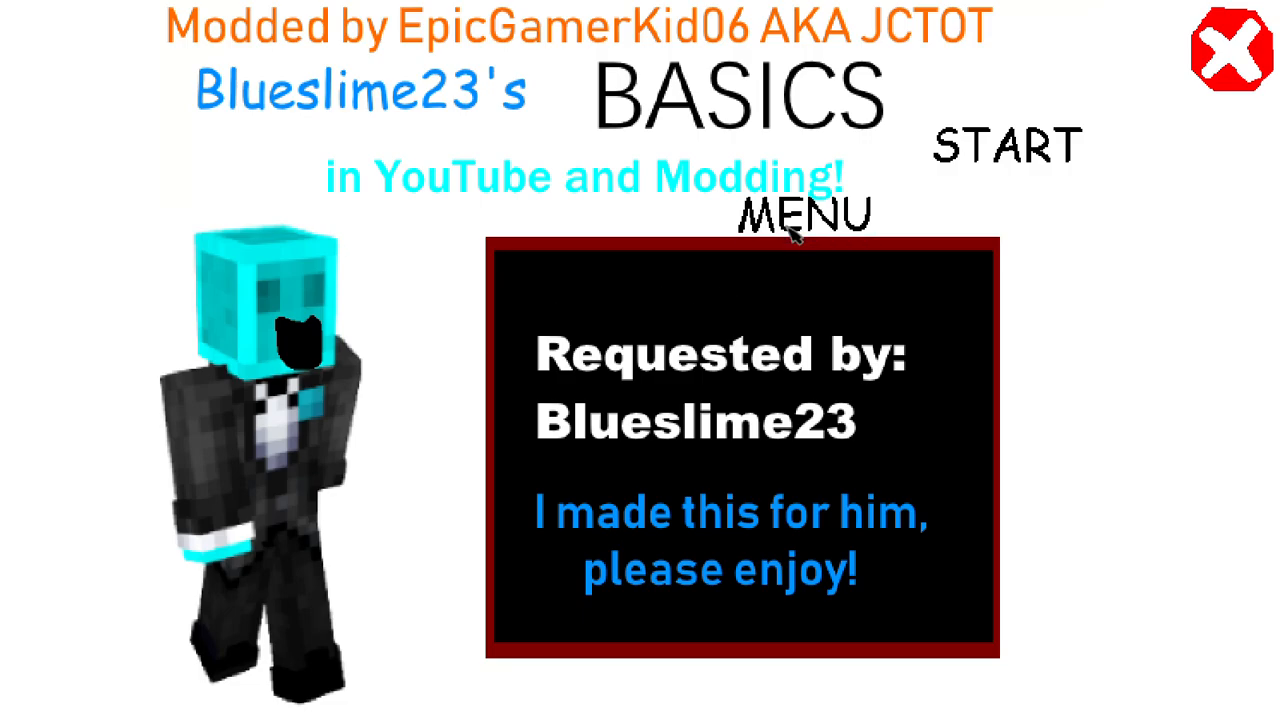
Step: Start the game from the title menu and reach the first notebook's Think Pad
left_click(1000, 144)
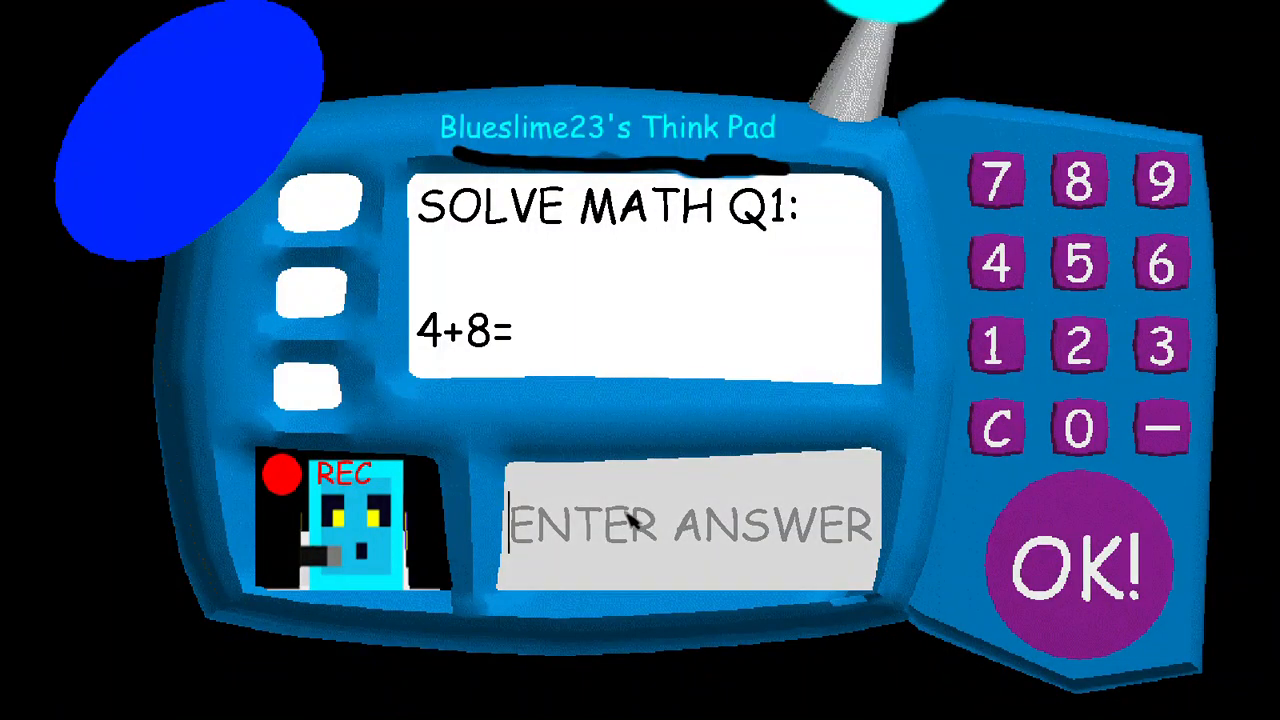
Step: Answer the first notebook's problems, submitting 11 for 6+5, until 'WOW! YOU EXIST!' appears
left_click(1080, 564)
type("11")
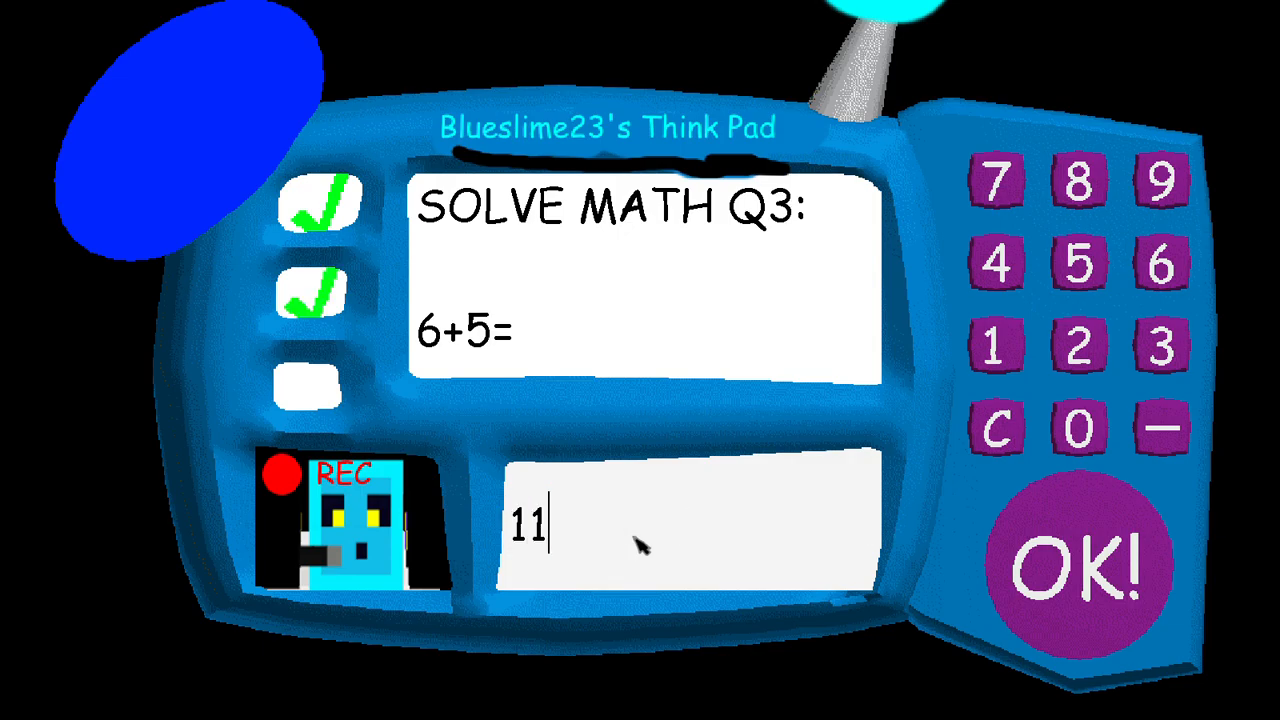
left_click(1080, 564)
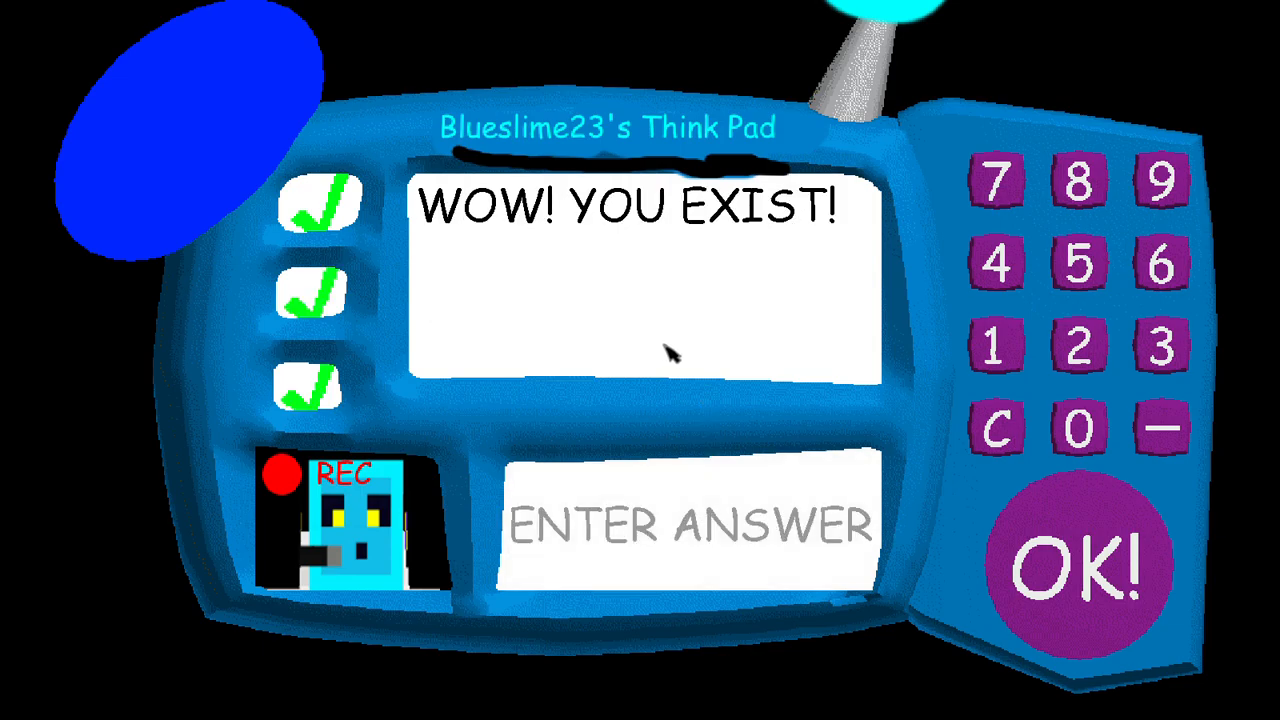
mouse_move(870, 272)
type("-5")
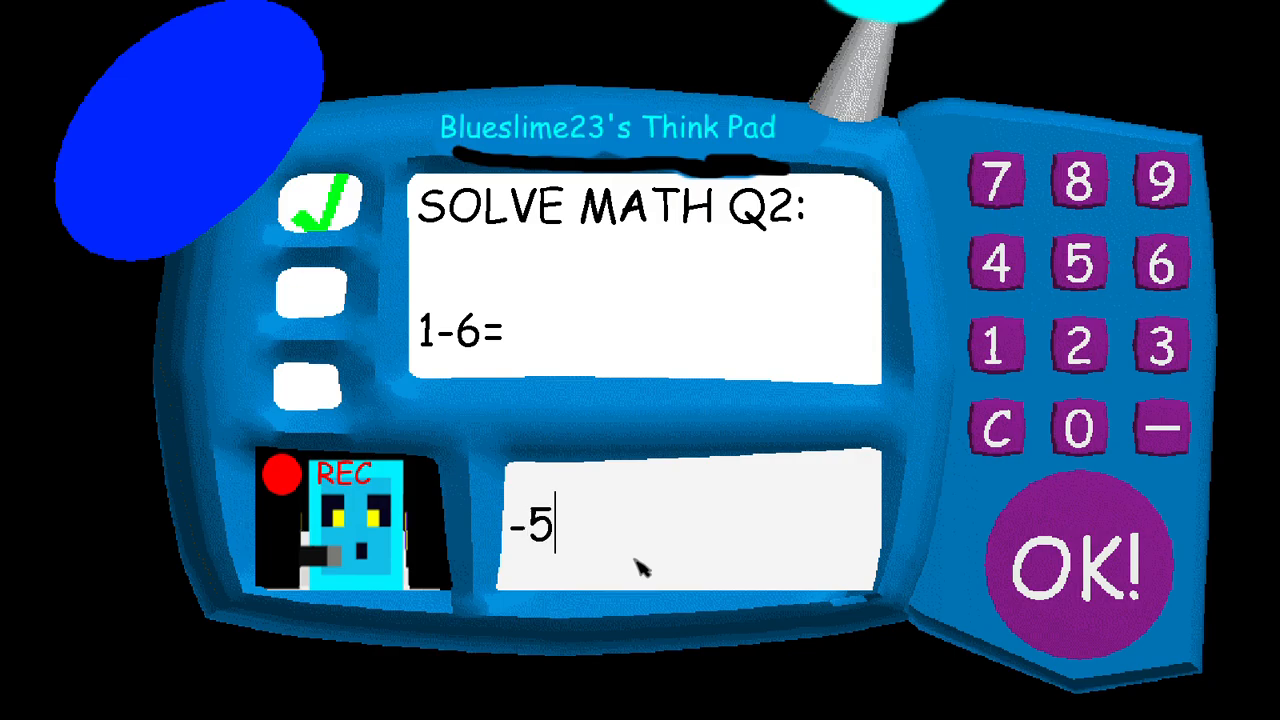
Step: Submit -5 for 1-6 to finish the second notebook, reaching 2/7, then run into the jump-rope girl
left_click(1080, 570)
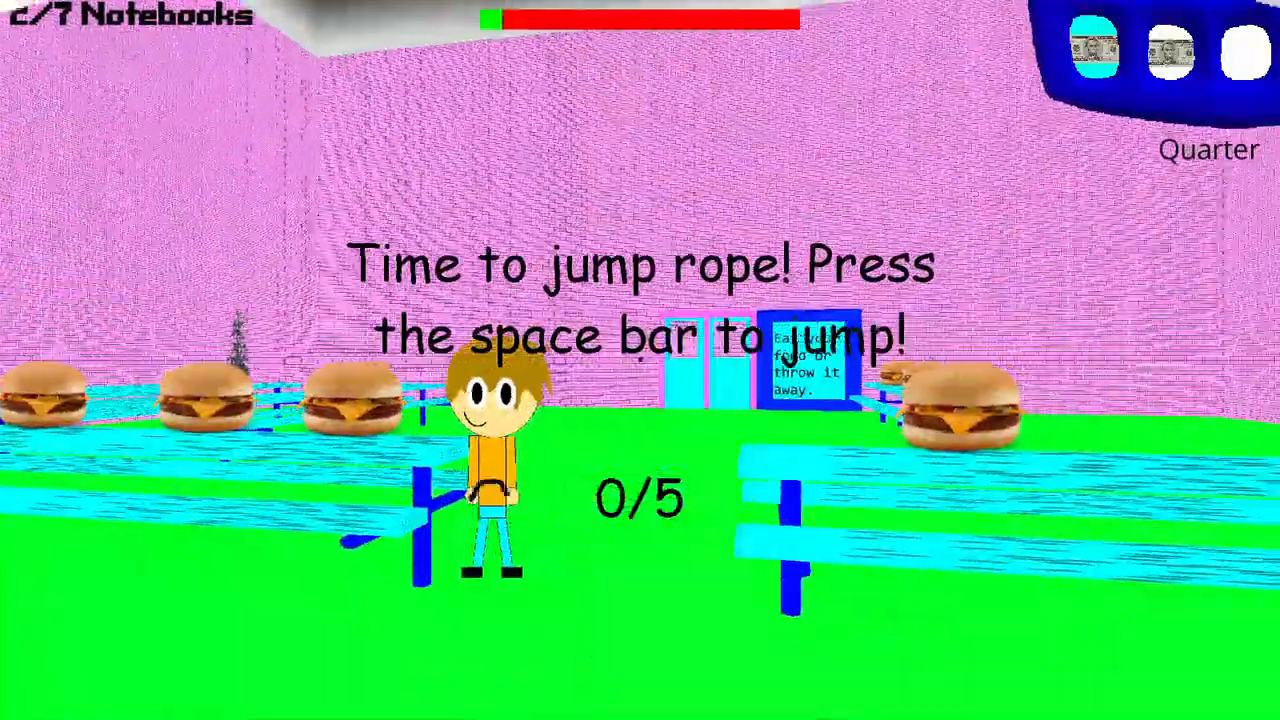
Step: Jump the swinging rope with Space until the minigame ends, then pick up the third notebook
key("space")
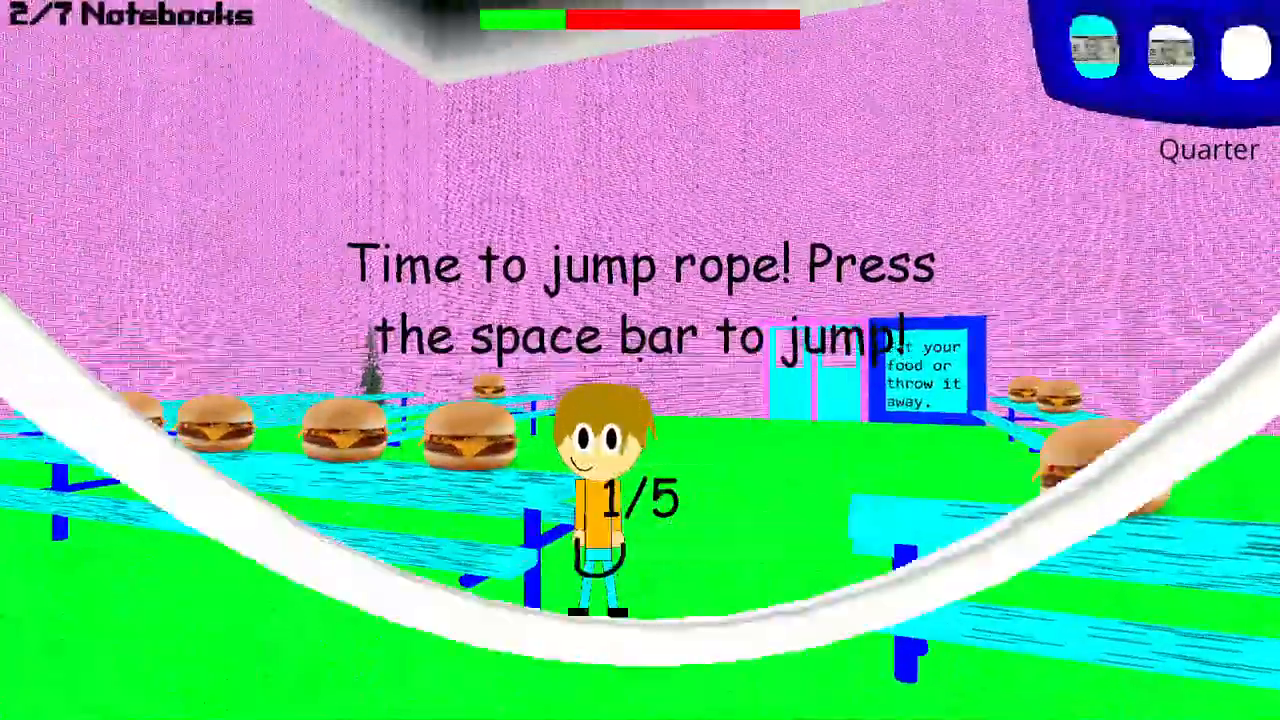
key("space")
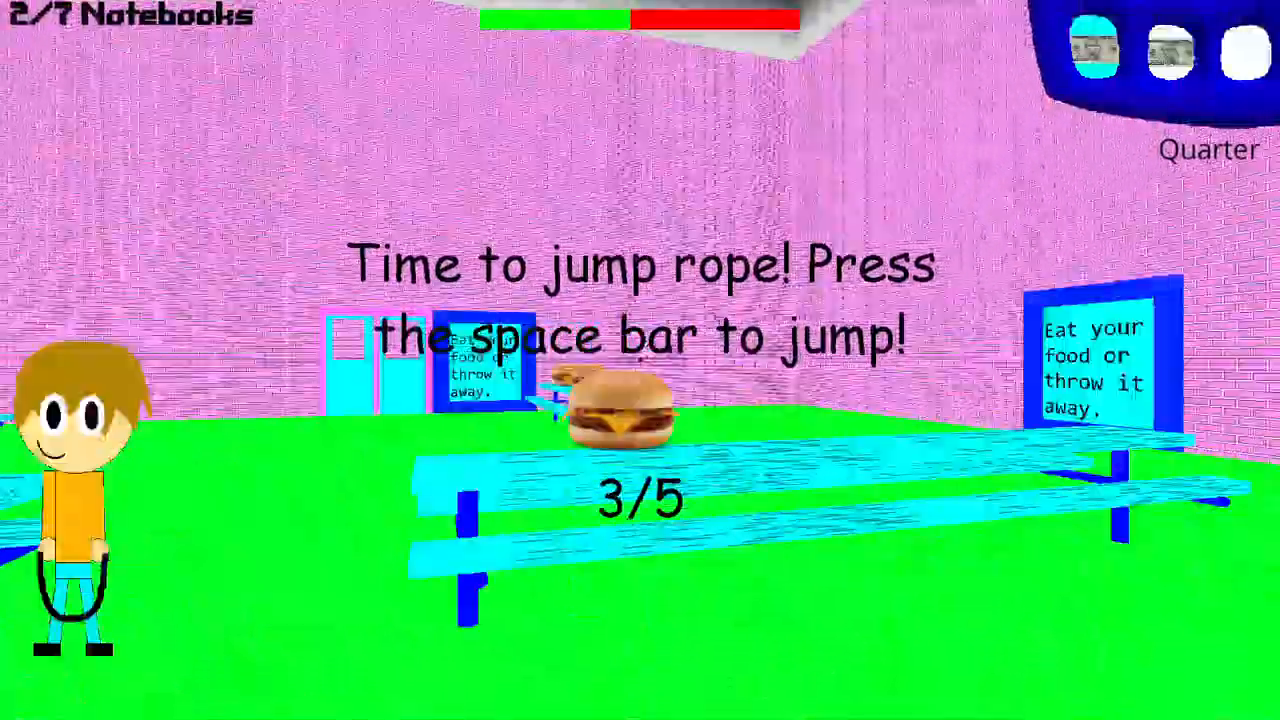
key("space")
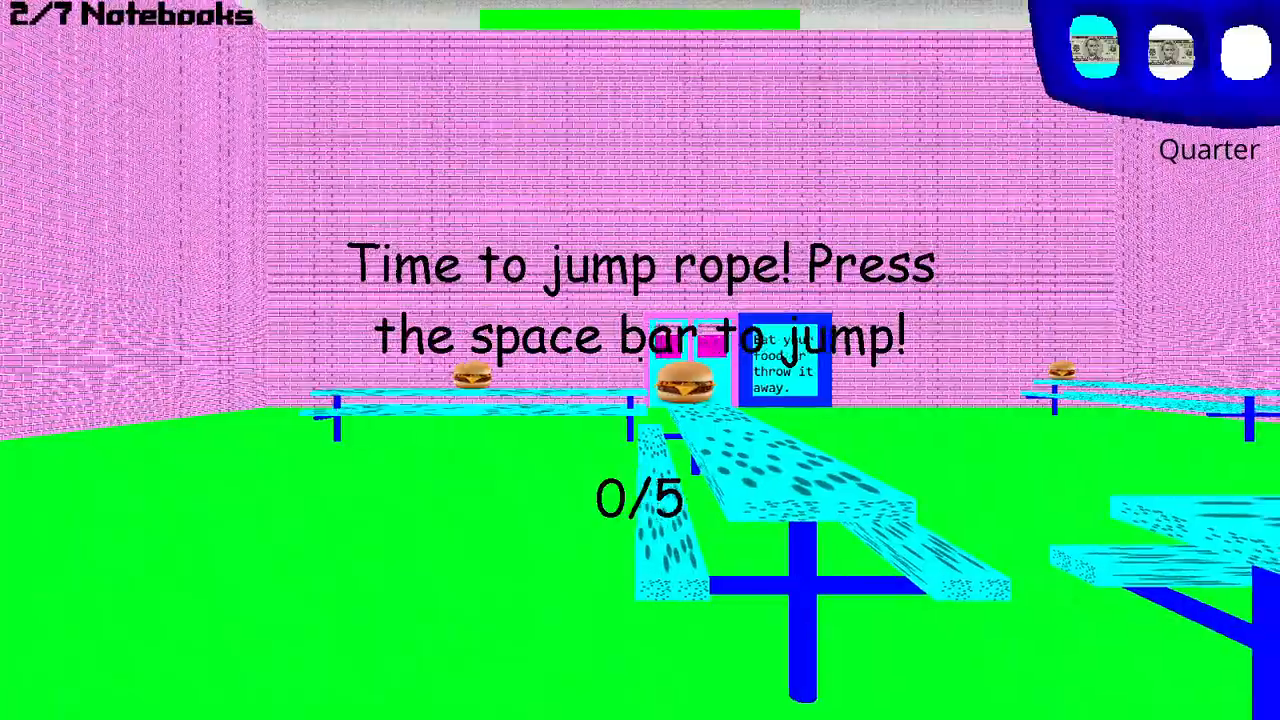
key("space")
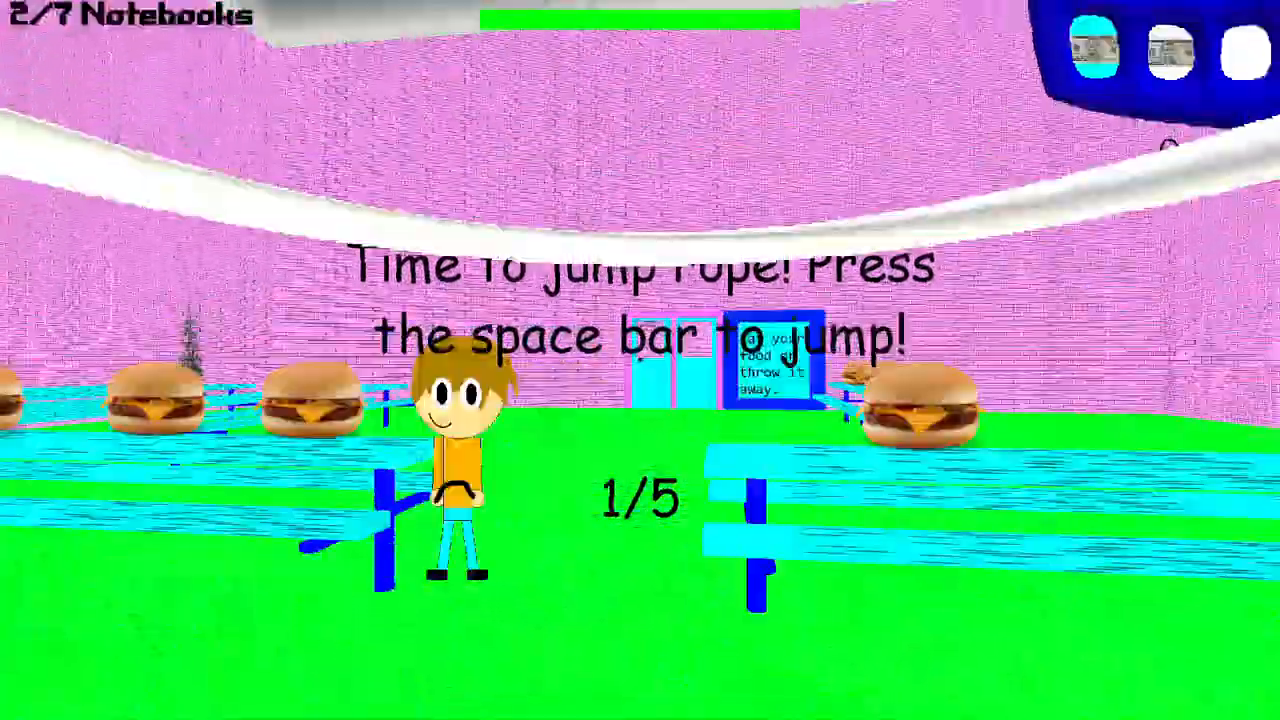
key("space")
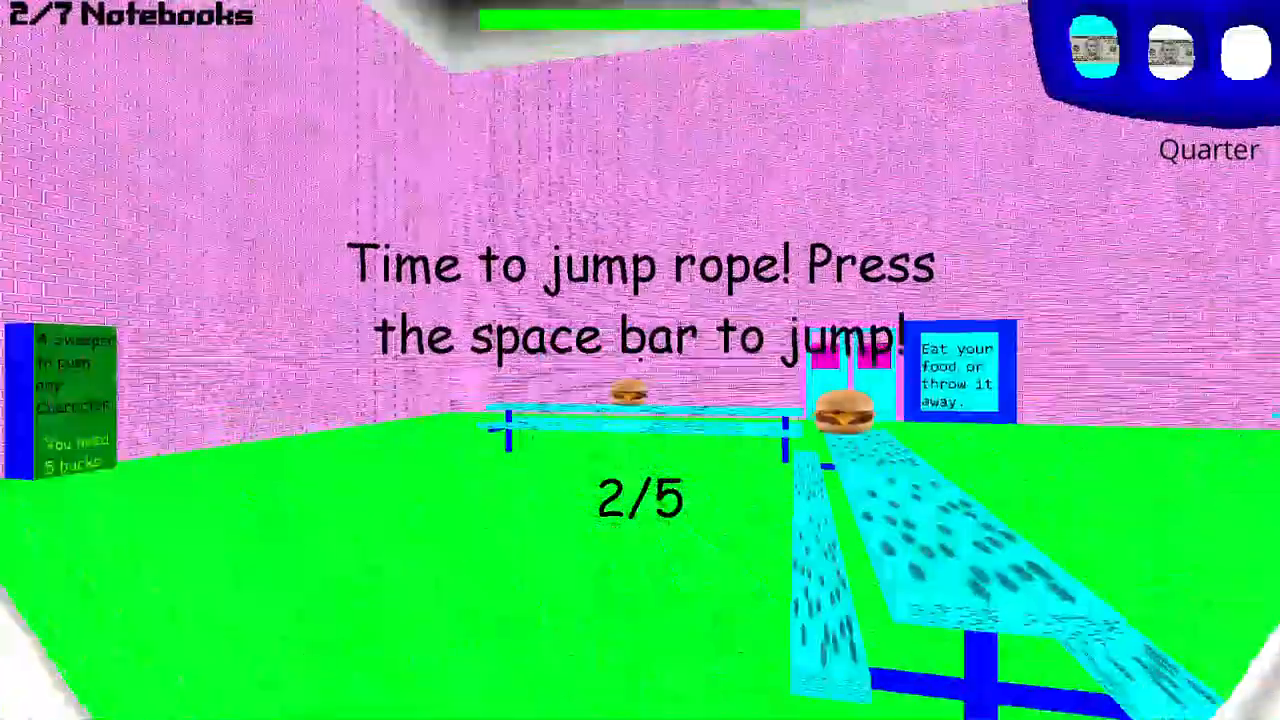
key("space")
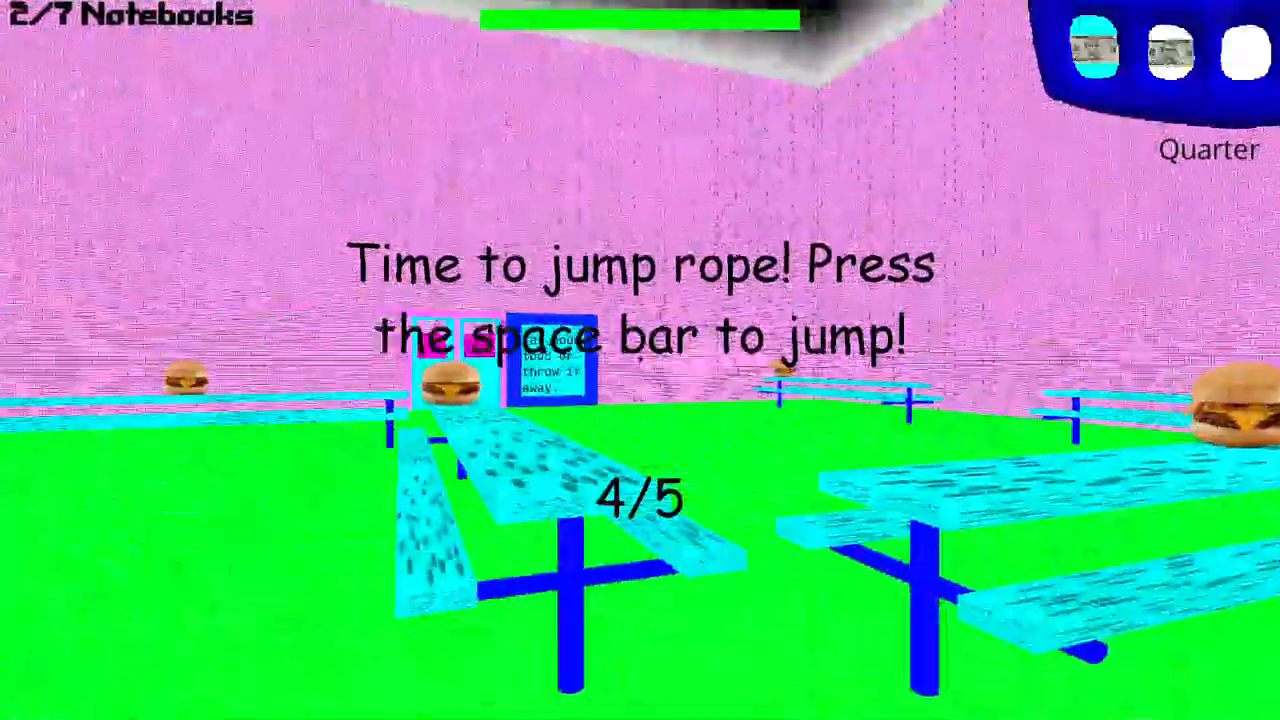
key("space")
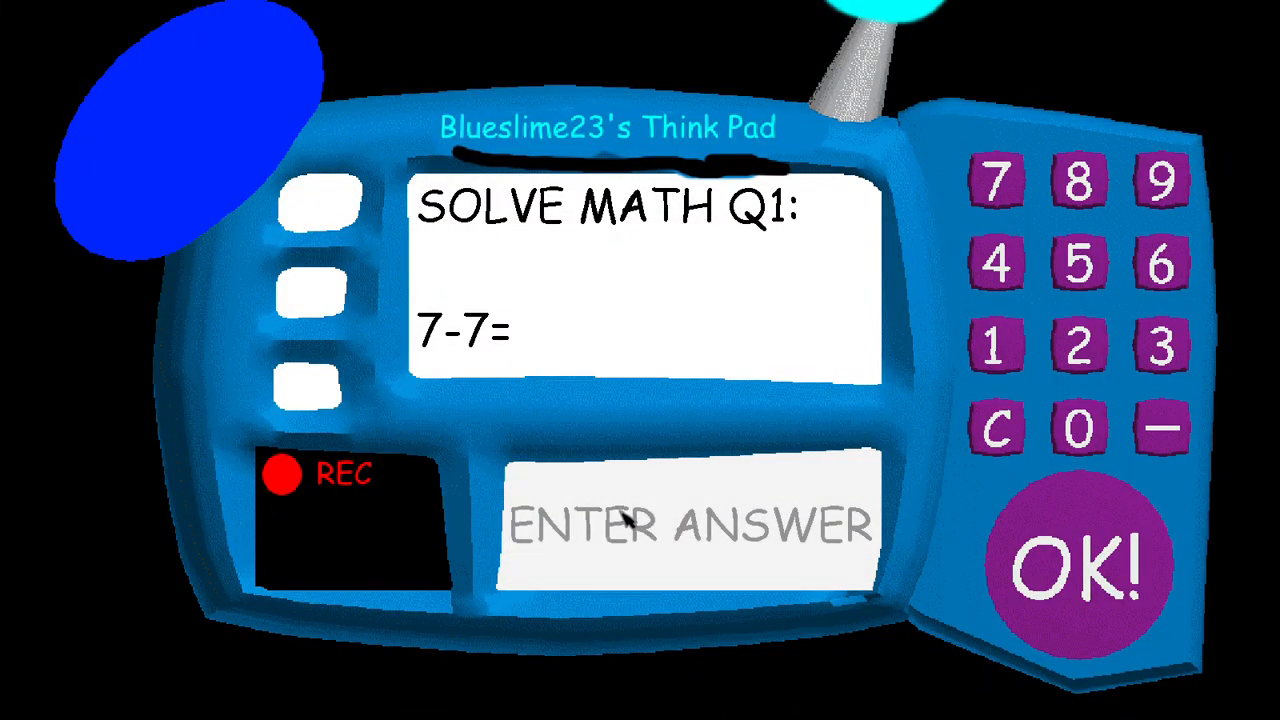
Step: Answer the third notebook, submitting -3 for 9-6 and one wrong answer, then meet the jump-rope girl again
left_click(1076, 564)
type("-3")
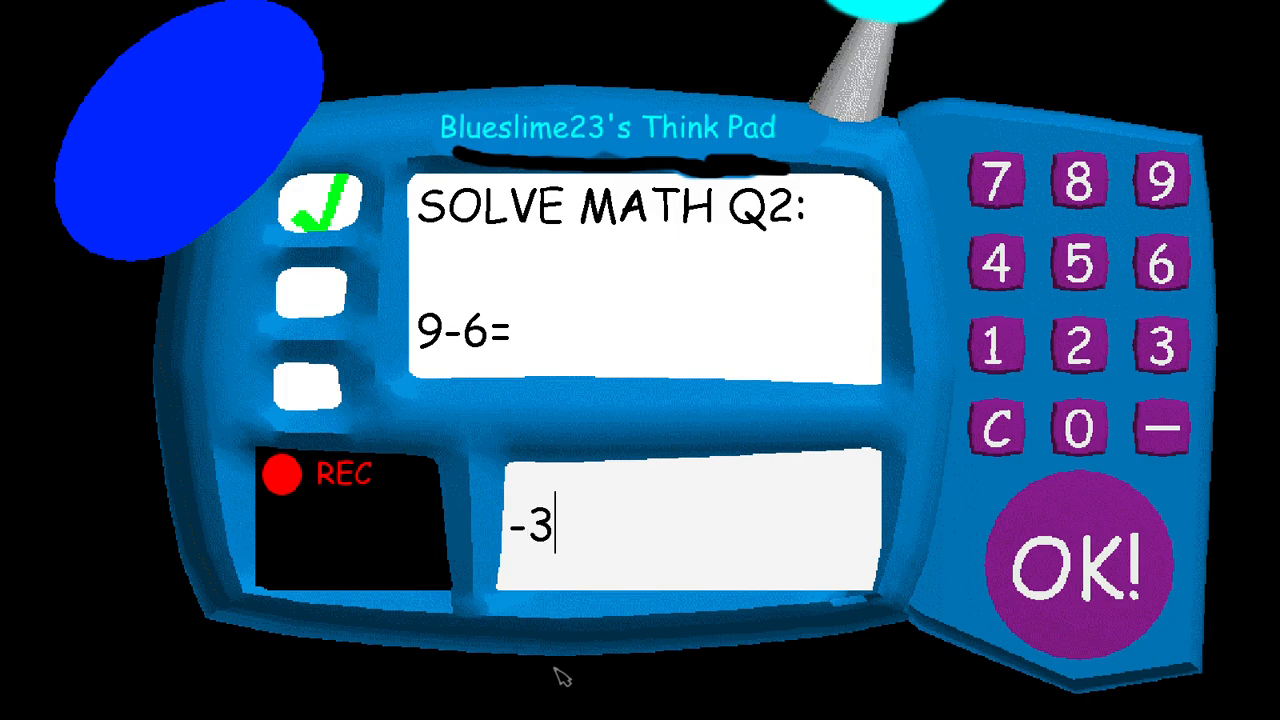
left_click(1076, 570)
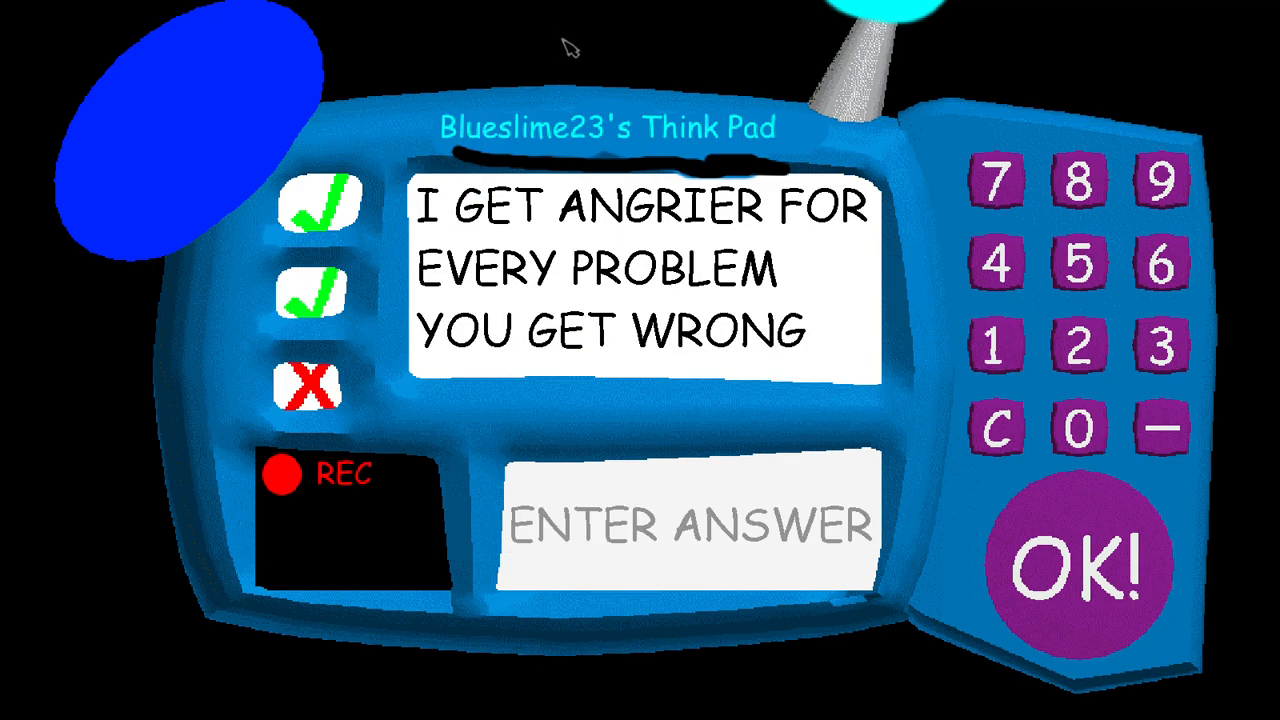
left_click(688, 540)
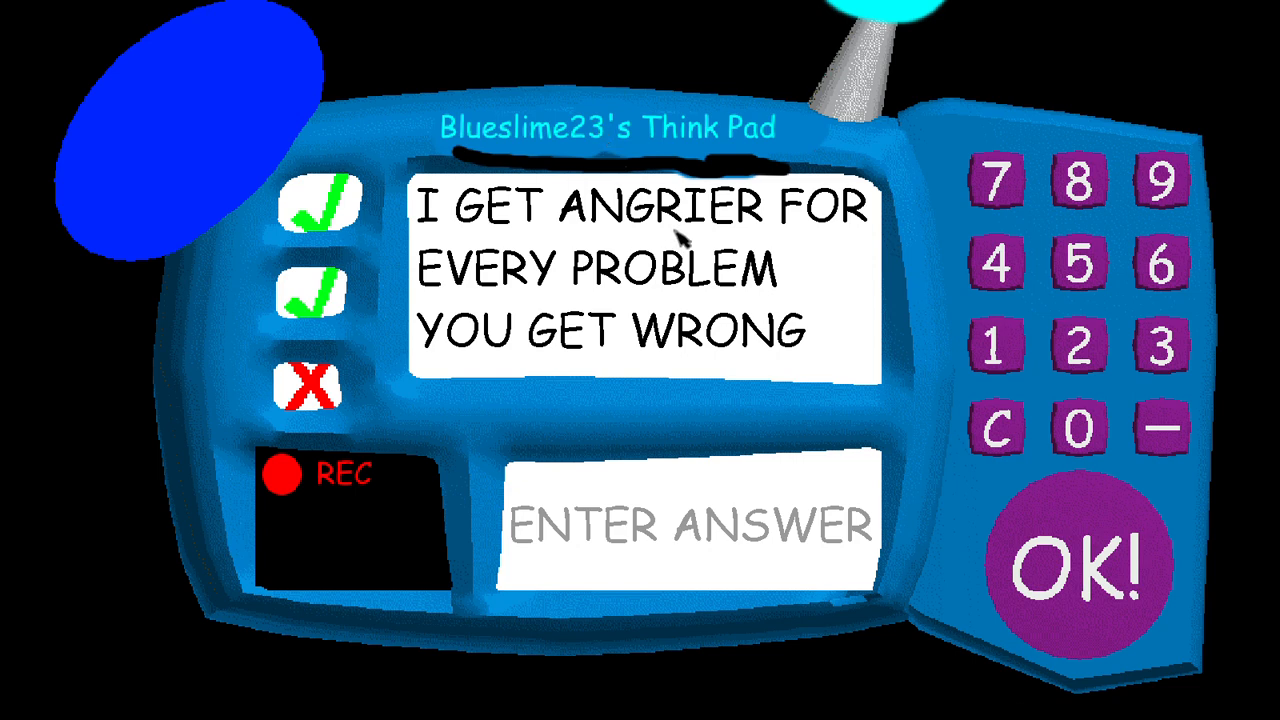
left_click(1084, 564)
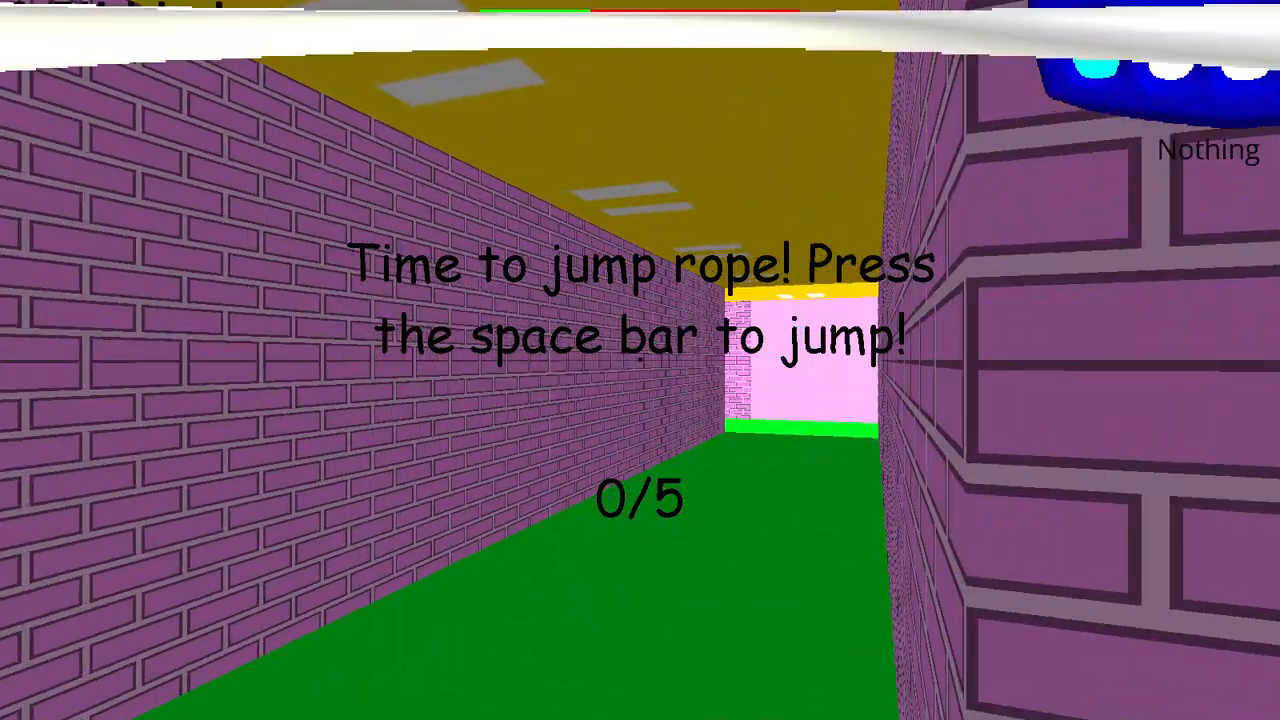
Step: Jump the rope in time to bring the count to 4/5 as the angry teacher approaches
key("space")
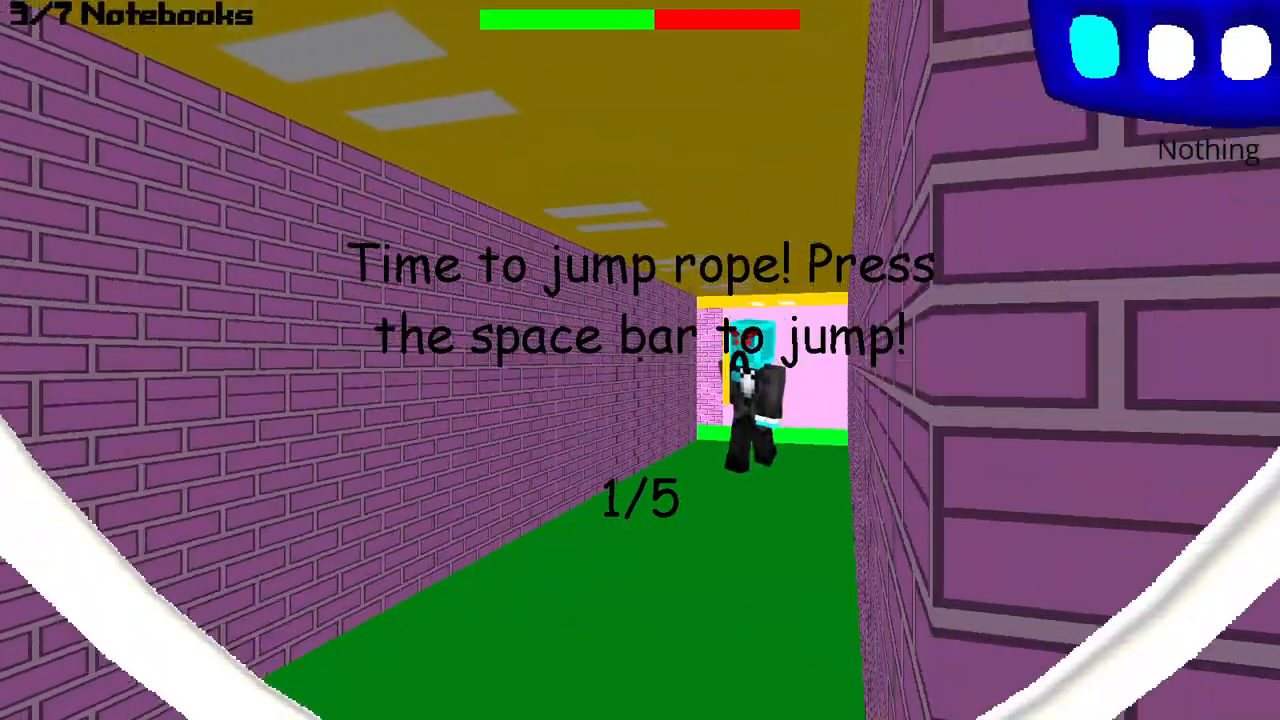
key("space")
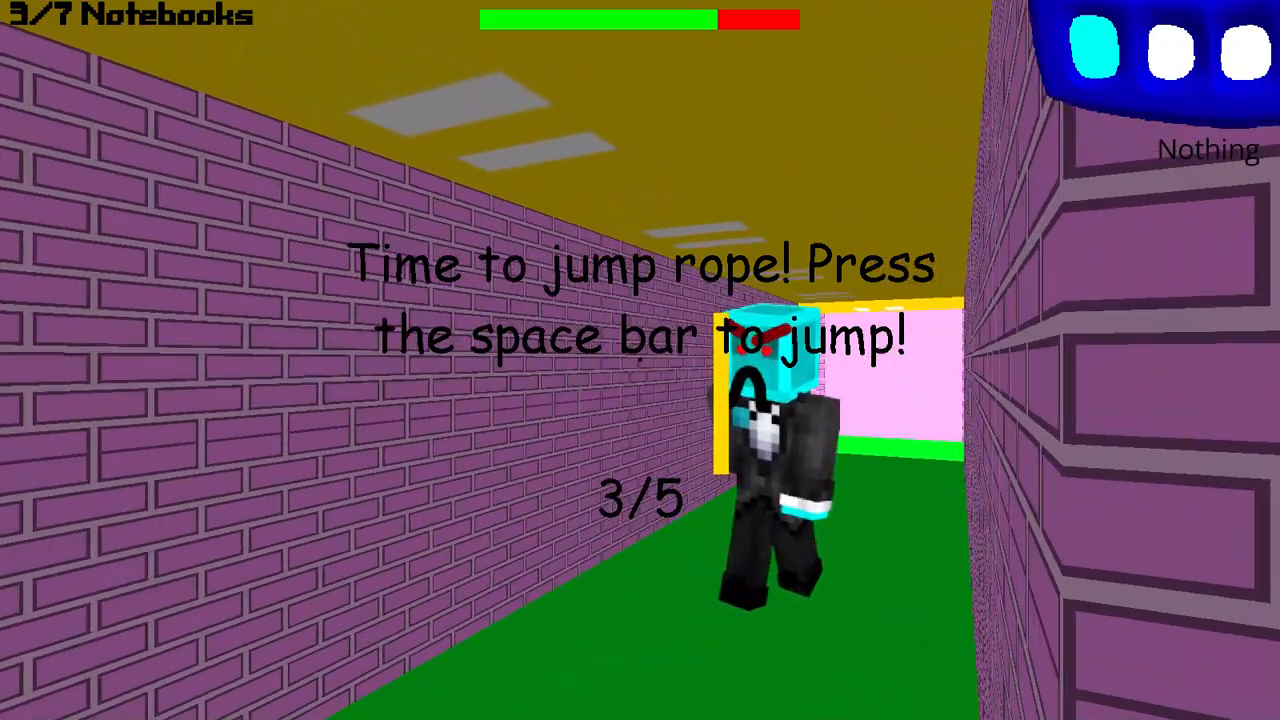
key("space")
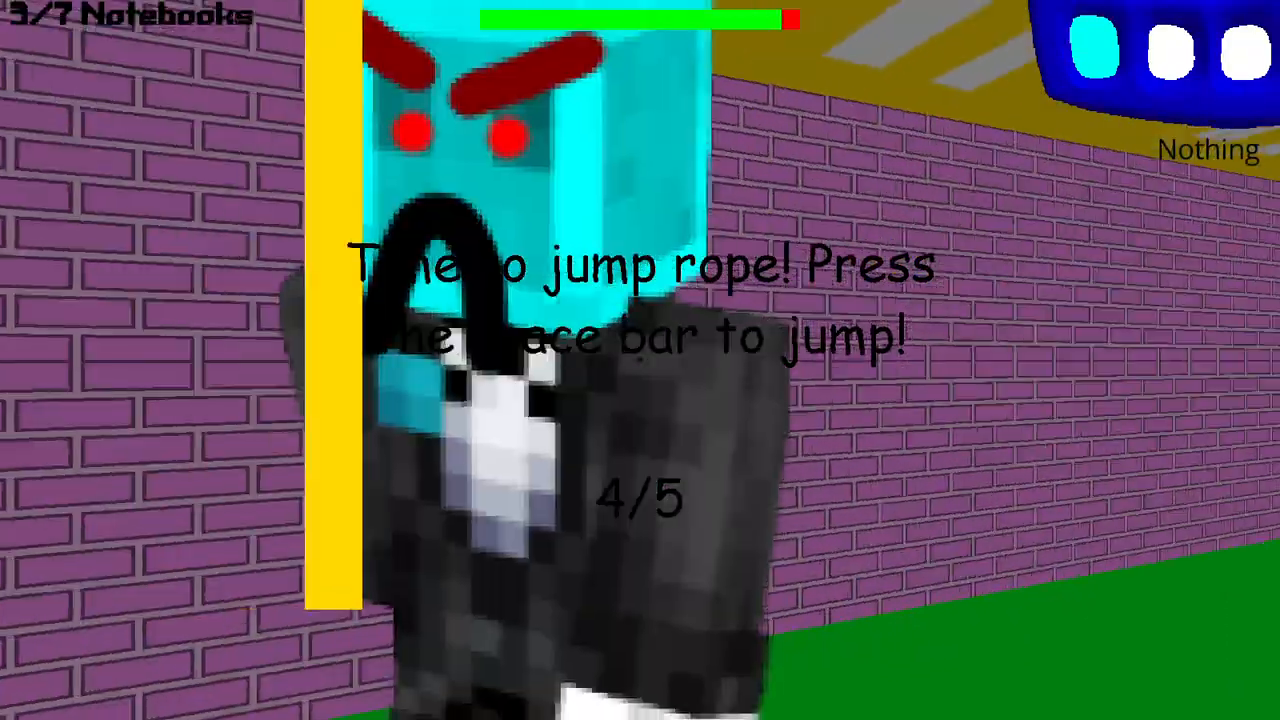